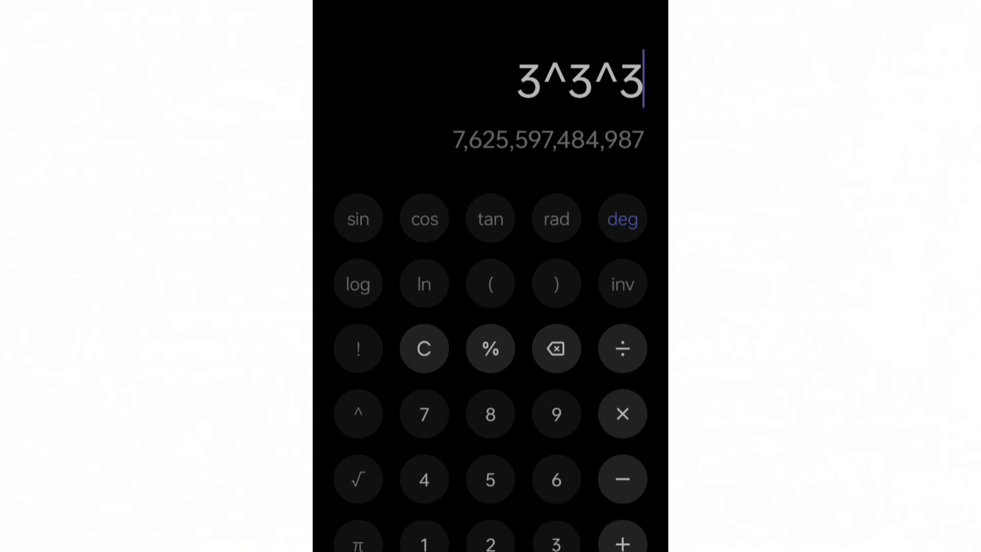
Step: Extend the expression to 3^3^3^3, whose result is too large to display
{"action": "left_click", "coordinate": [357, 412]}
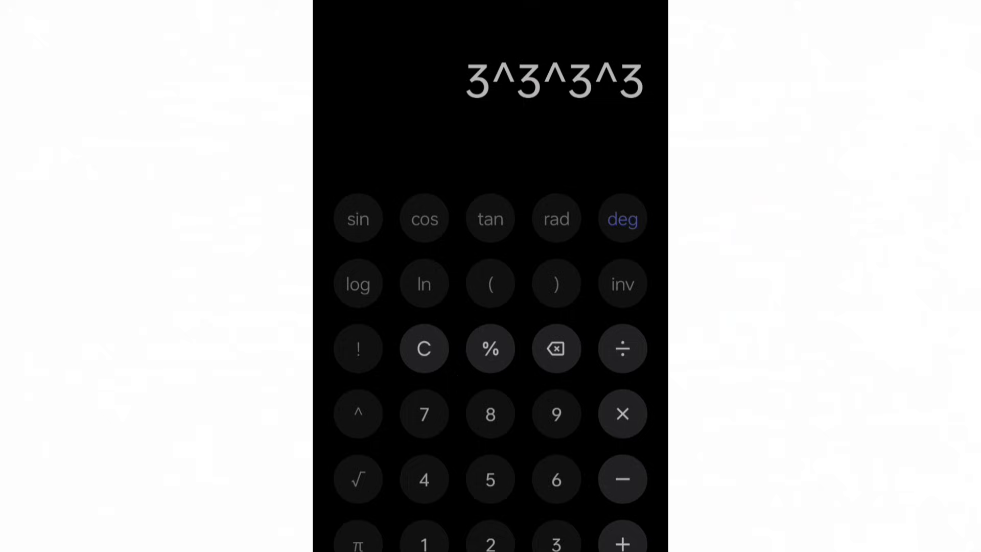